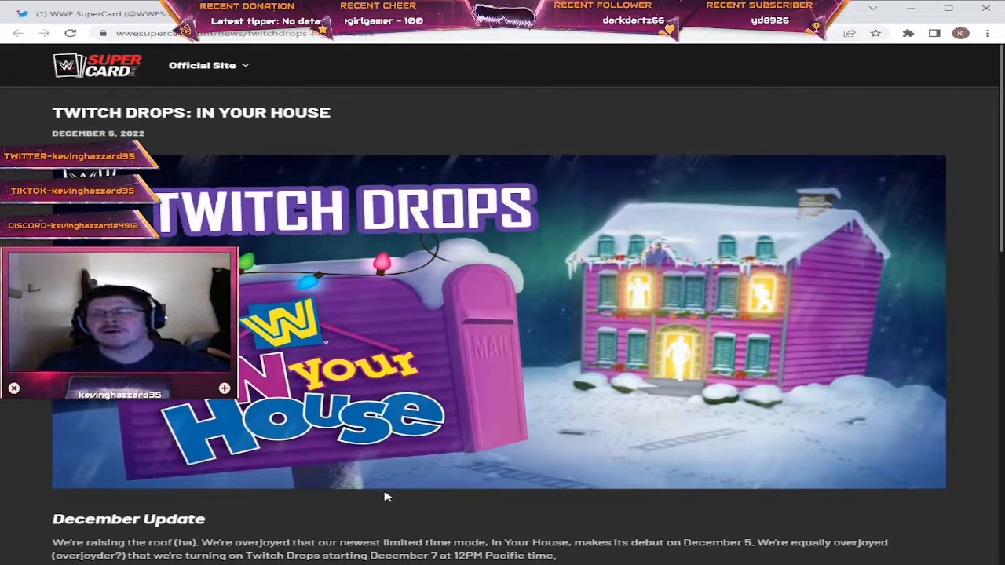
scroll(down, 3)
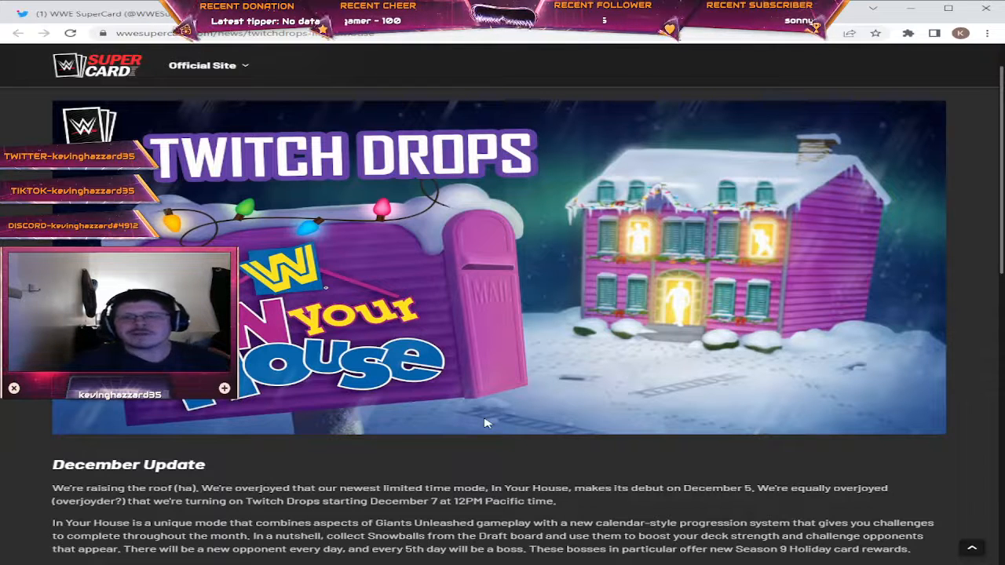
scroll(down, 3)
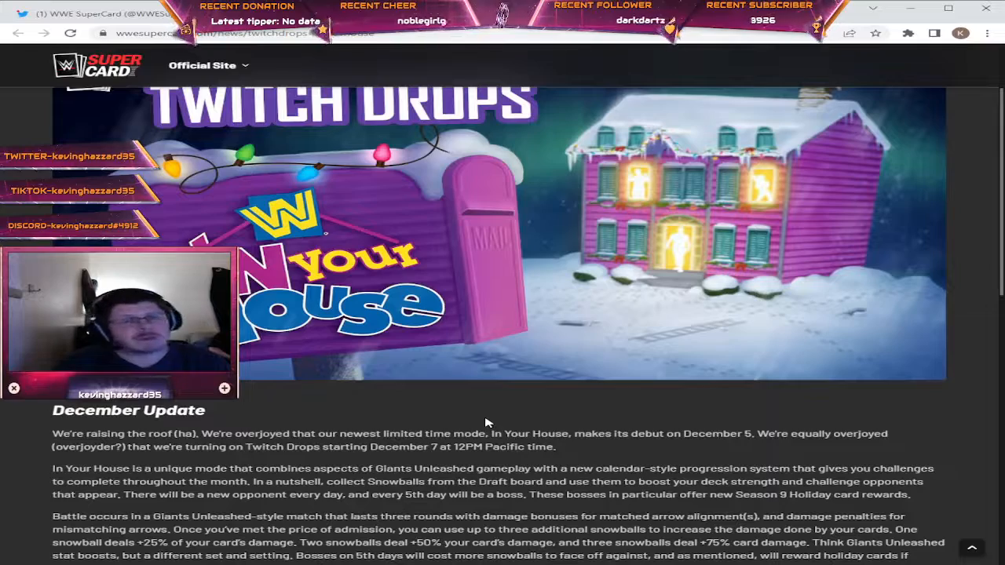
scroll(down, 3)
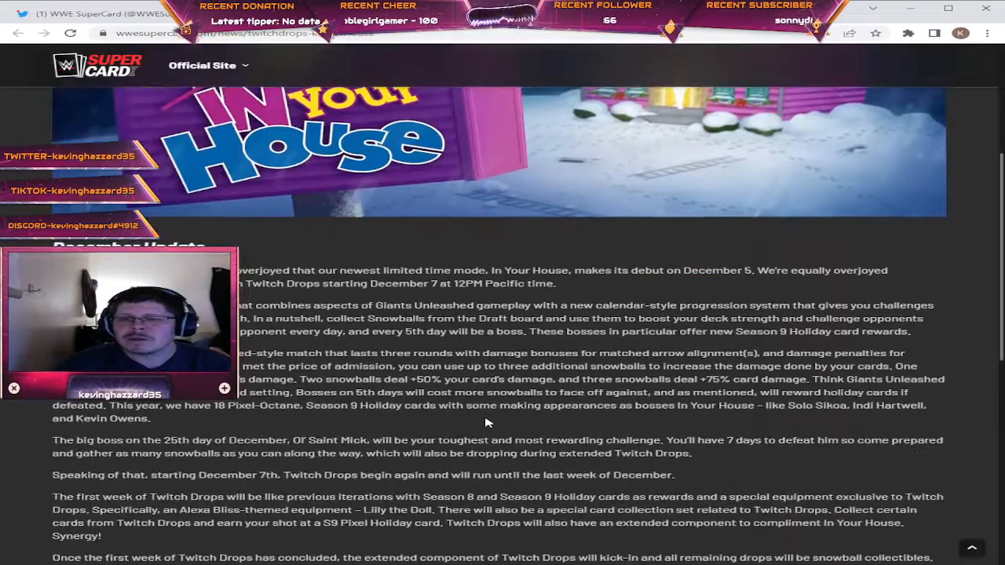
scroll(down, 3)
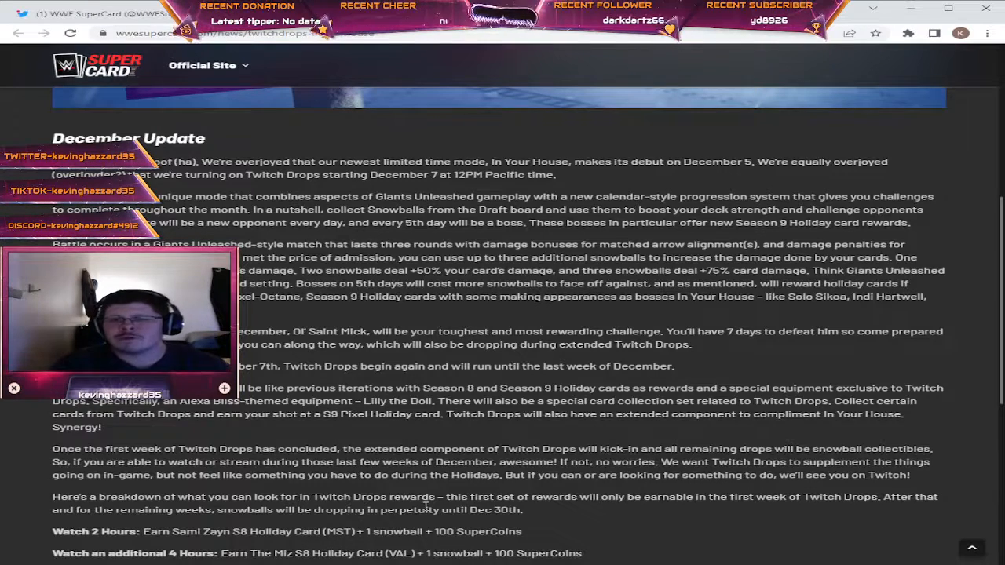
scroll(down, 3)
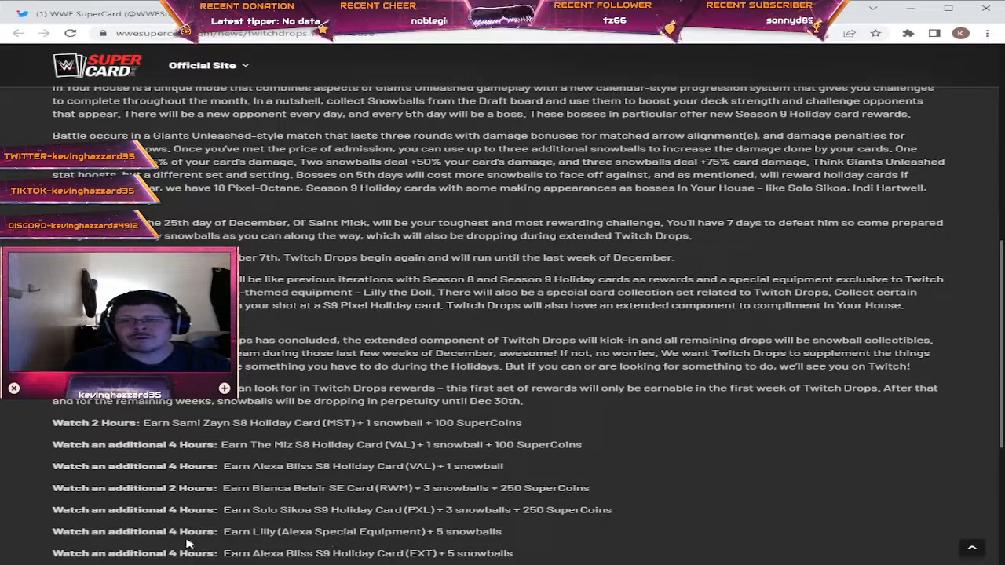
scroll(down, 3)
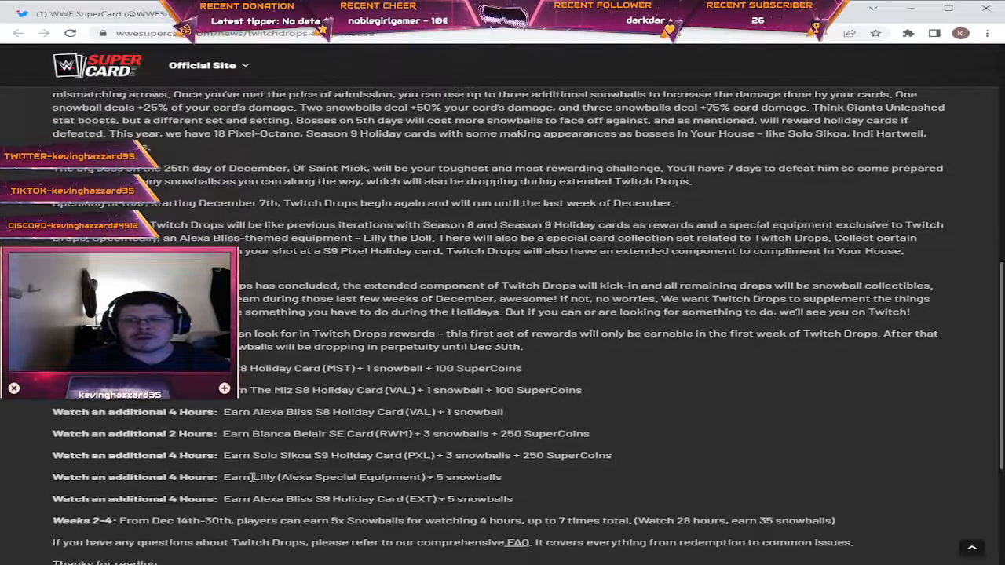